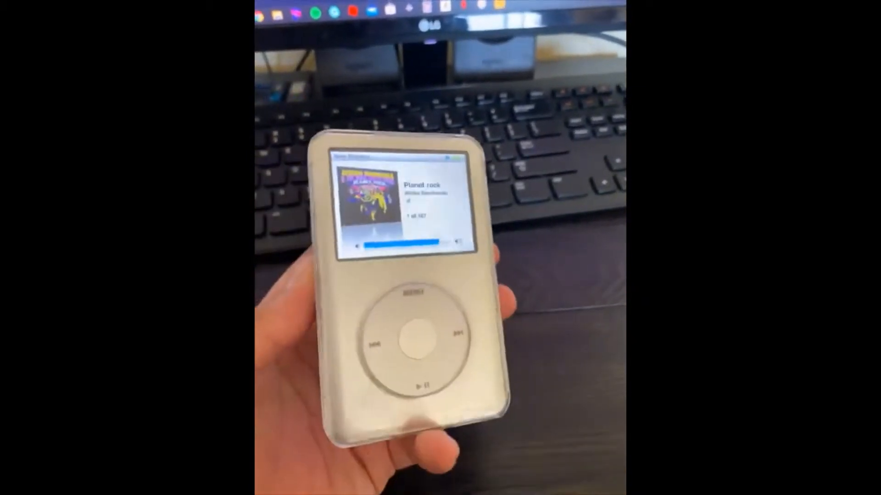
Search Google for 'rockbbox downloader' to find the Rockbox 3.15 Download page
click(419, 295)
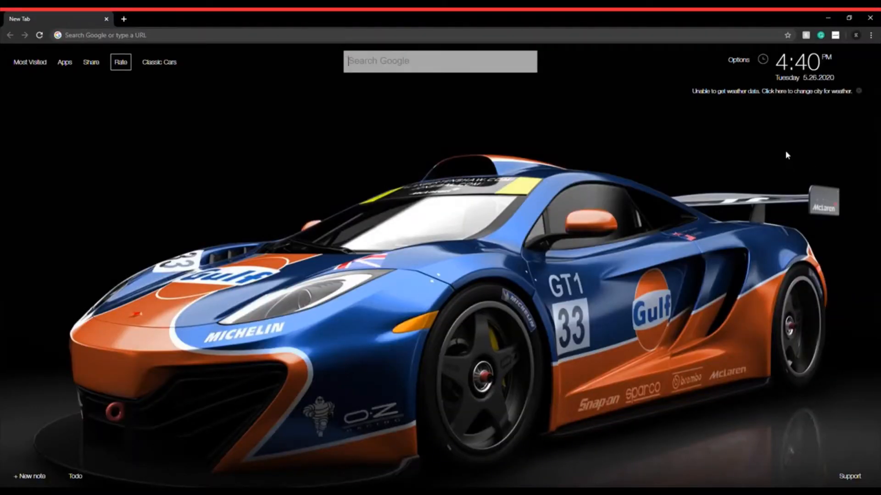
mouse_move(311, 96)
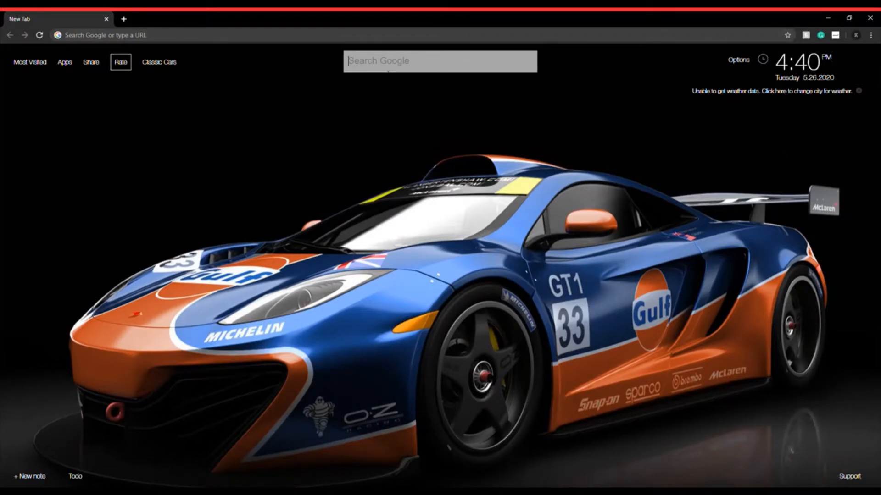
text(rockbbox d)
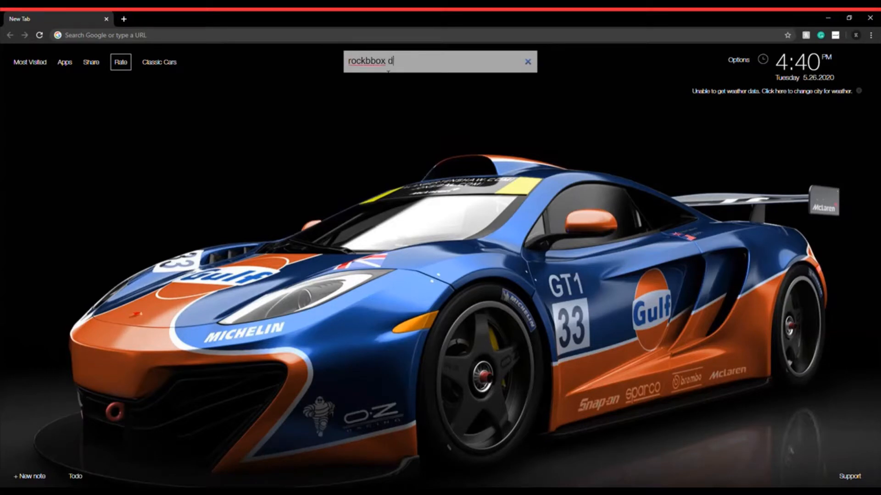
text(ownloade)
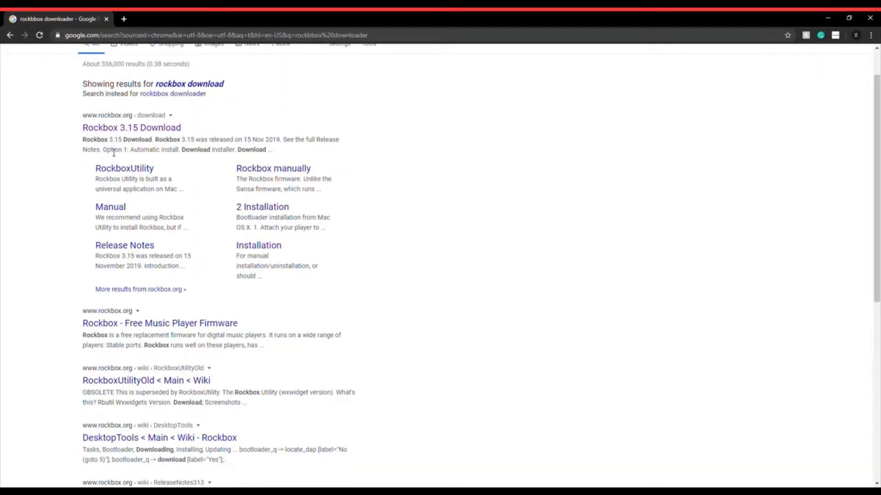
From the Rockbox 3.15 Download page, reach the RockboxUtility wiki's Download section via Download Installer
click(131, 128)
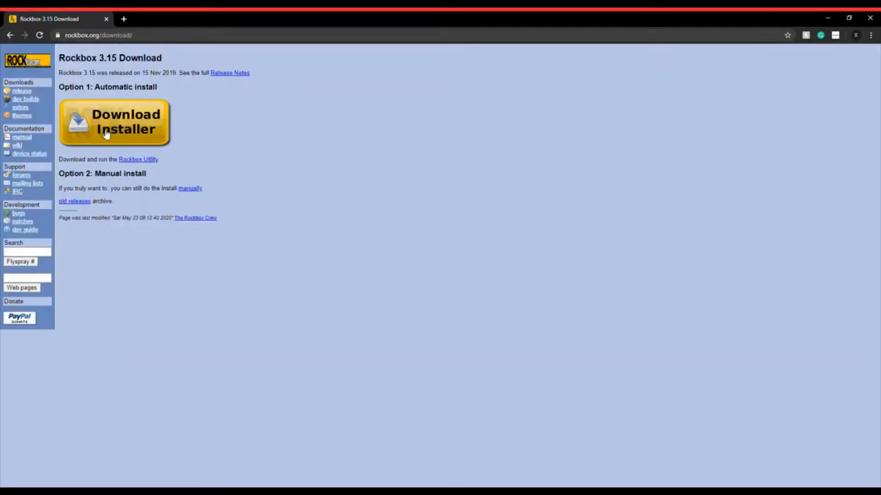
mouse_move(24, 397)
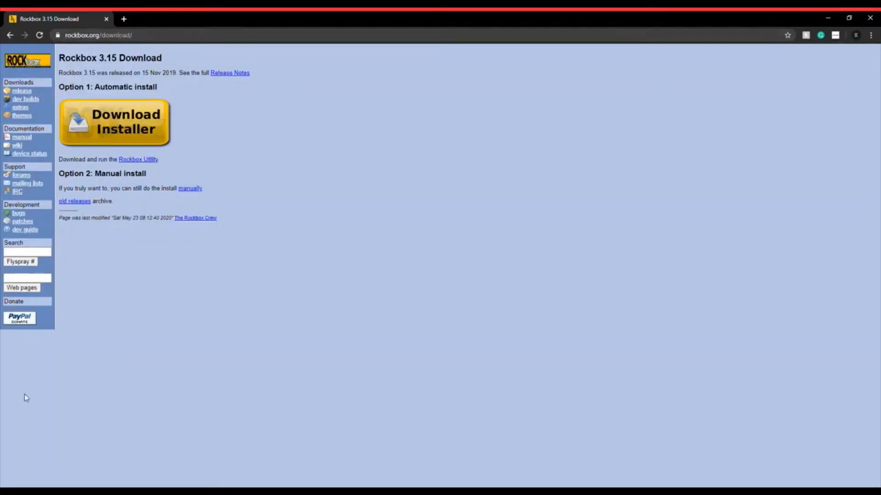
mouse_move(180, 328)
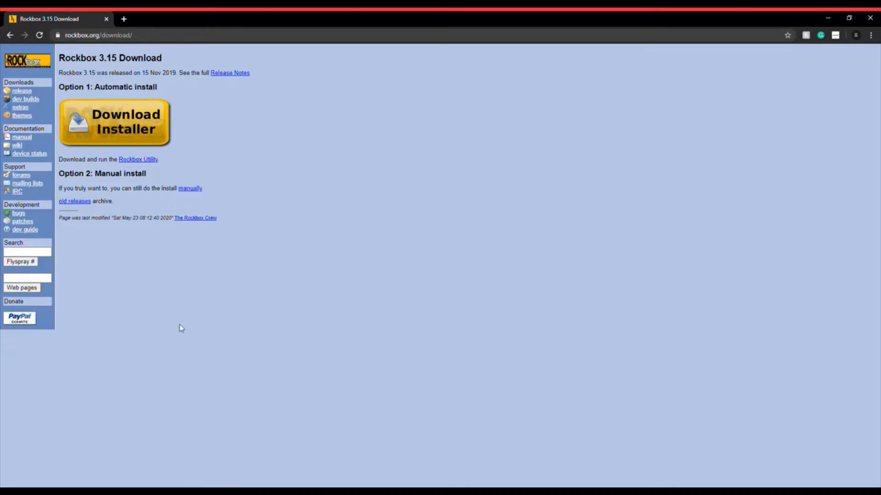
mouse_move(198, 249)
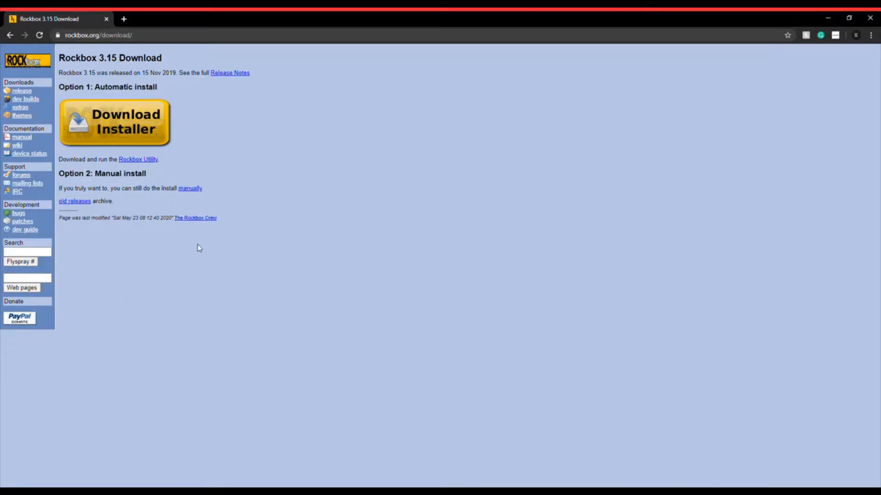
mouse_move(389, 151)
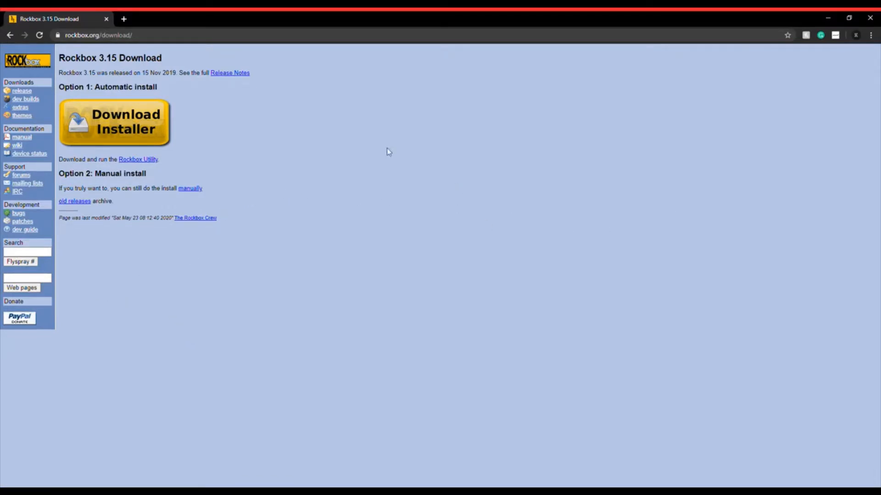
click(138, 160)
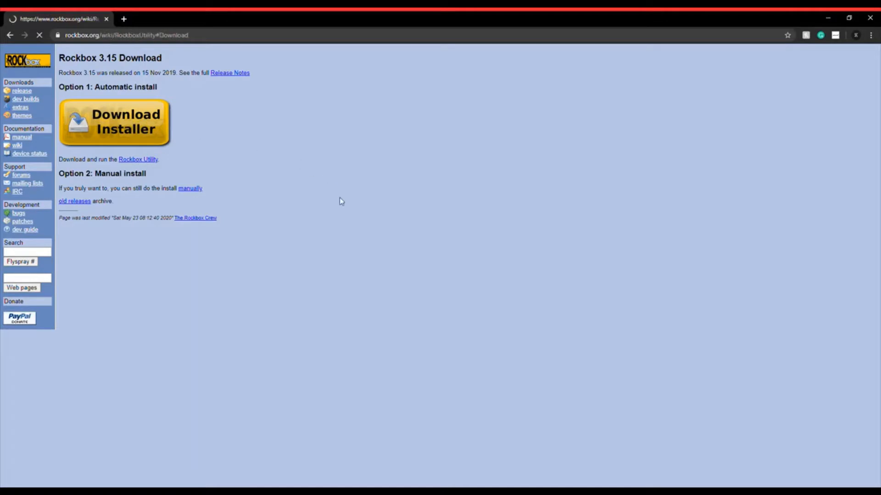
click(114, 122)
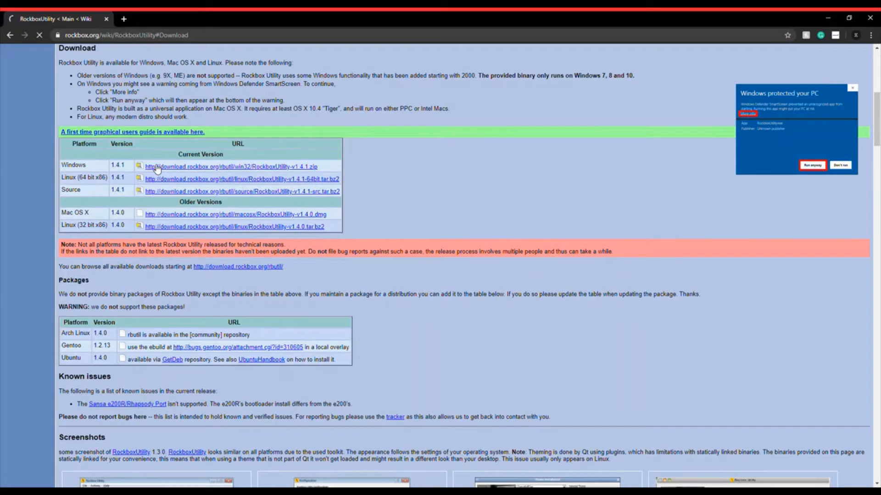
Download the Windows RockboxUtility v1.4.1 zip from the Current Version table
click(230, 166)
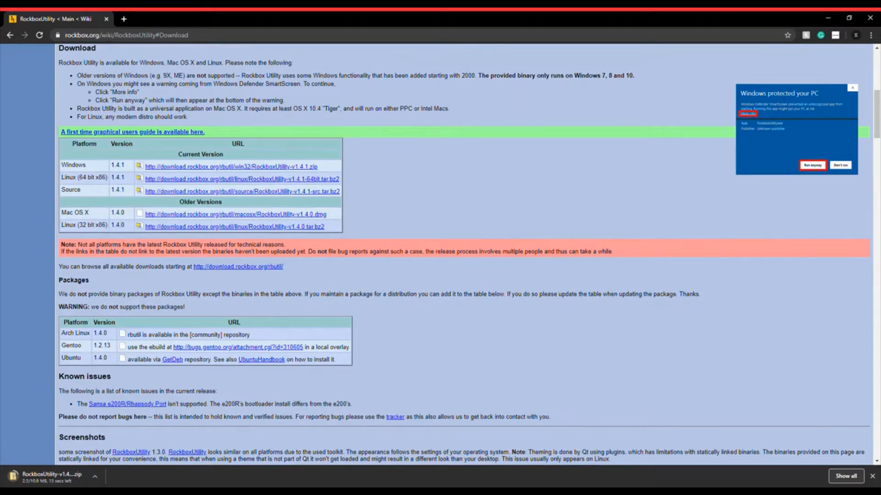
mouse_move(2, 426)
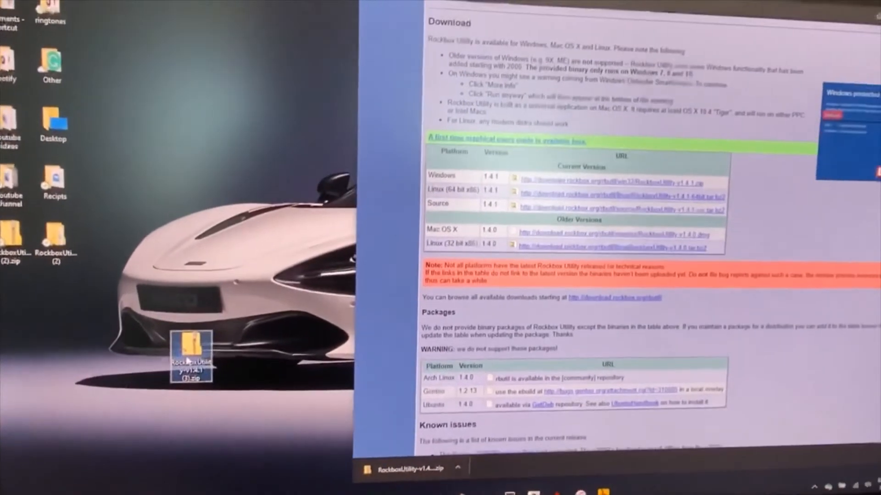
Extract the downloaded RockboxUtility zip to the suggested folder on the desktop
right_click(191, 357)
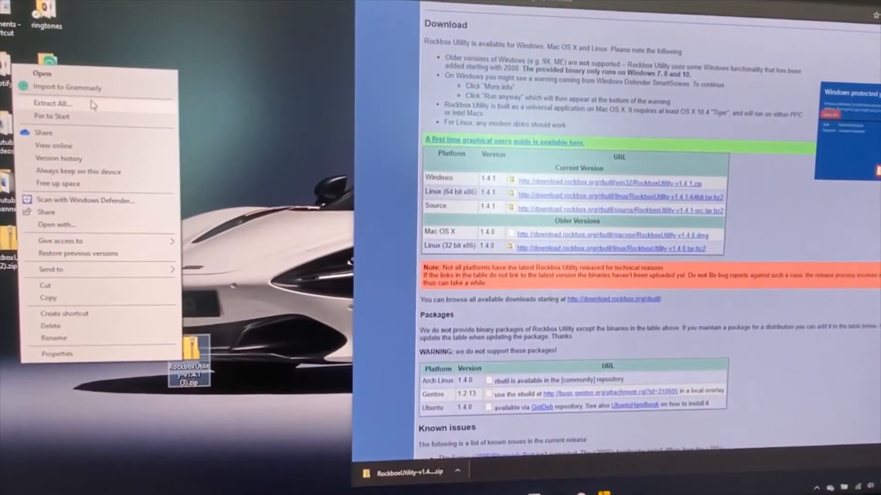
click(53, 104)
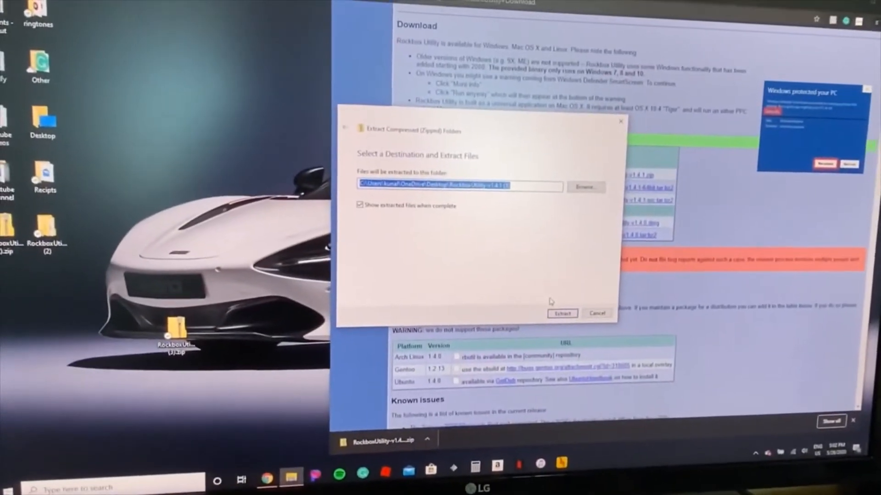
click(561, 314)
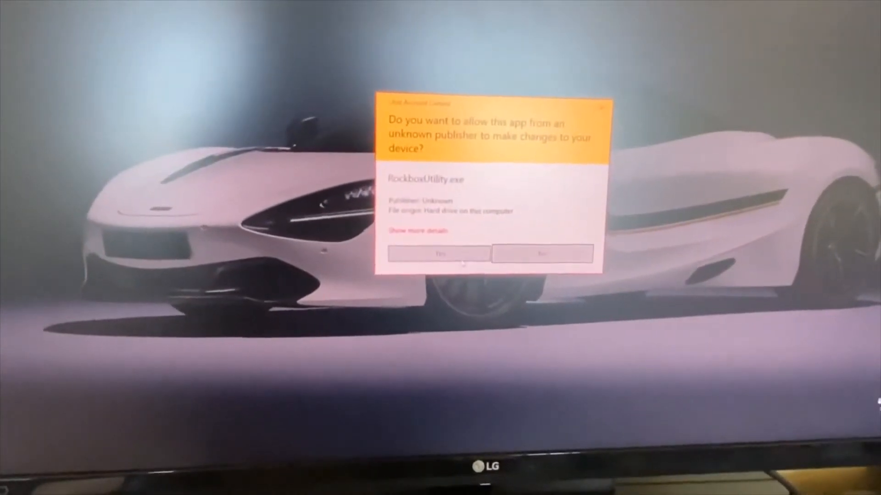
Allow Rockbox Utility to run and acknowledge its invalid configuration warning
click(440, 253)
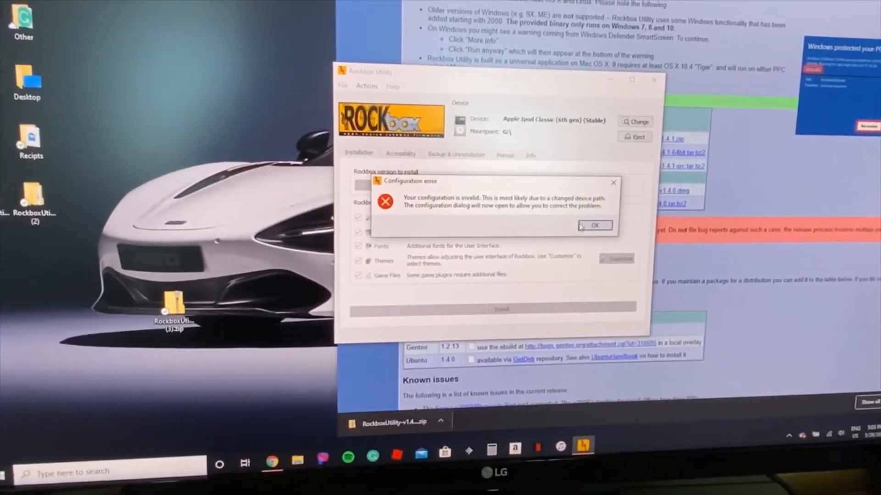
click(593, 226)
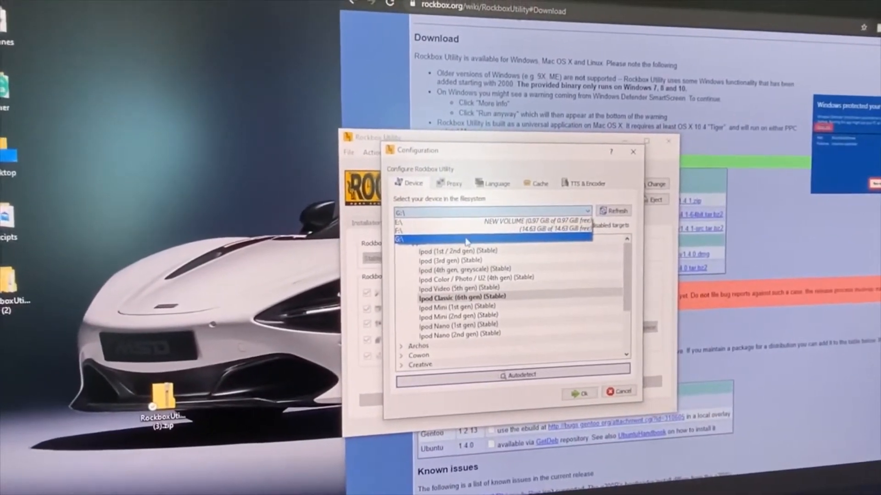
Use drive G:\ as the mountpoint and select the AbsoluteBlack320 theme
click(579, 391)
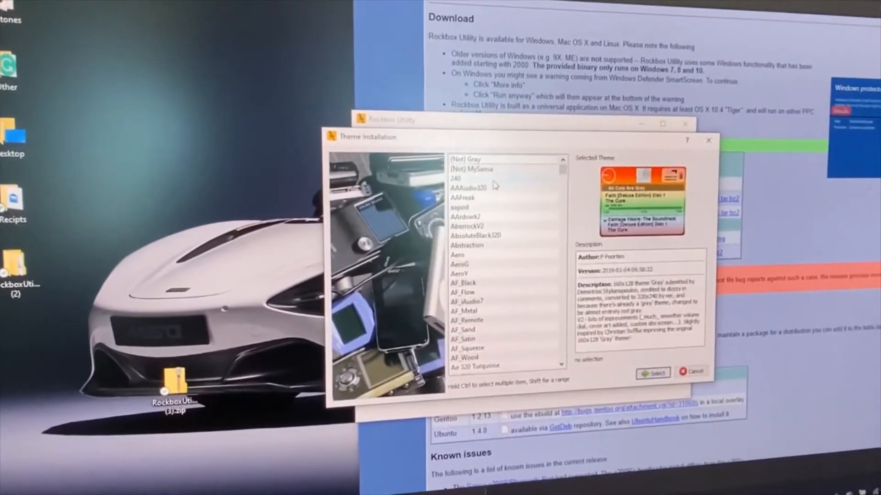
click(475, 244)
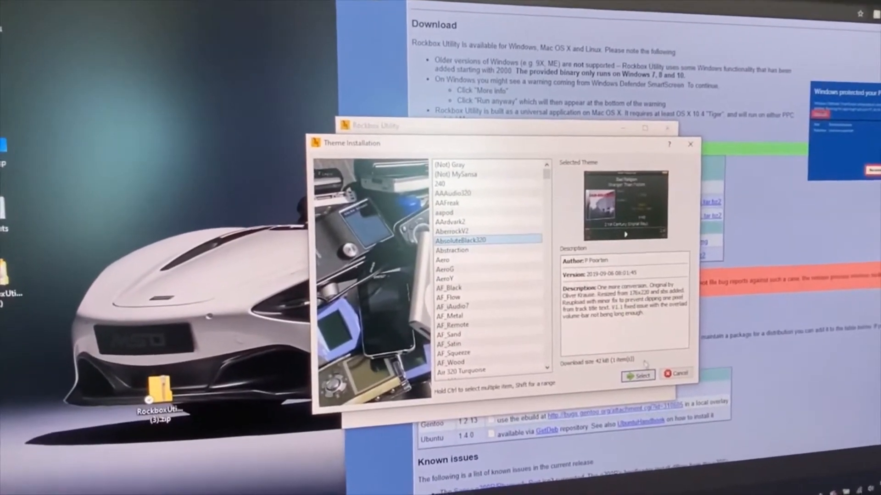
click(675, 373)
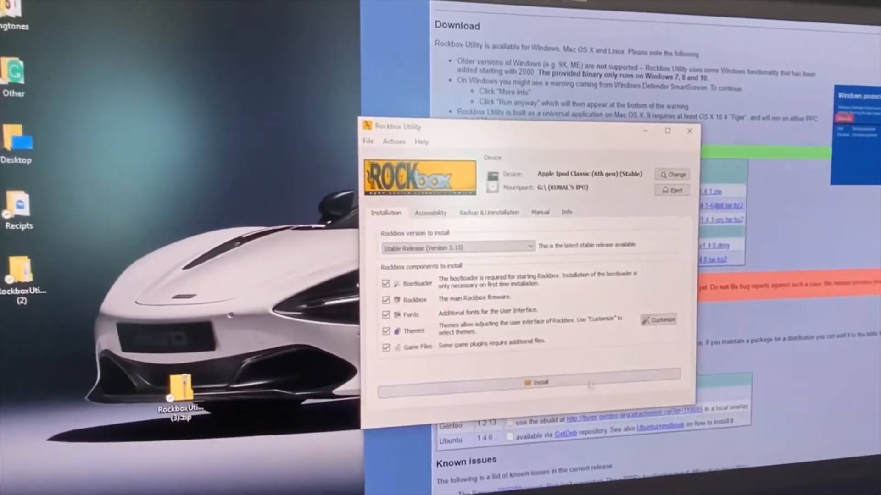
Review the Accessibility and Backup & Uninstallation options, then install all checked components to the iPod
click(430, 212)
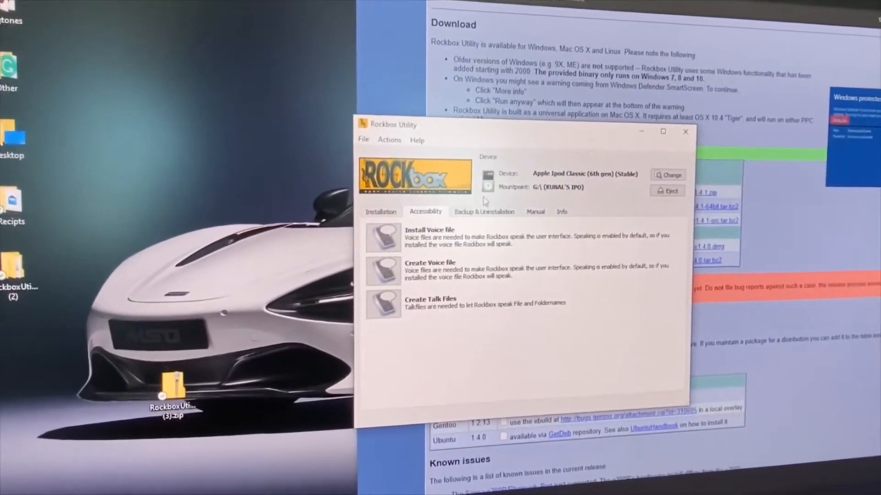
click(497, 212)
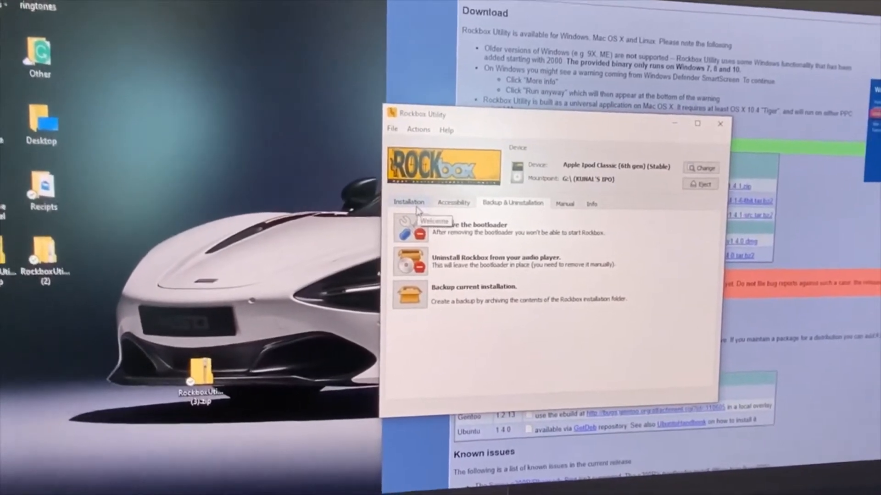
click(409, 202)
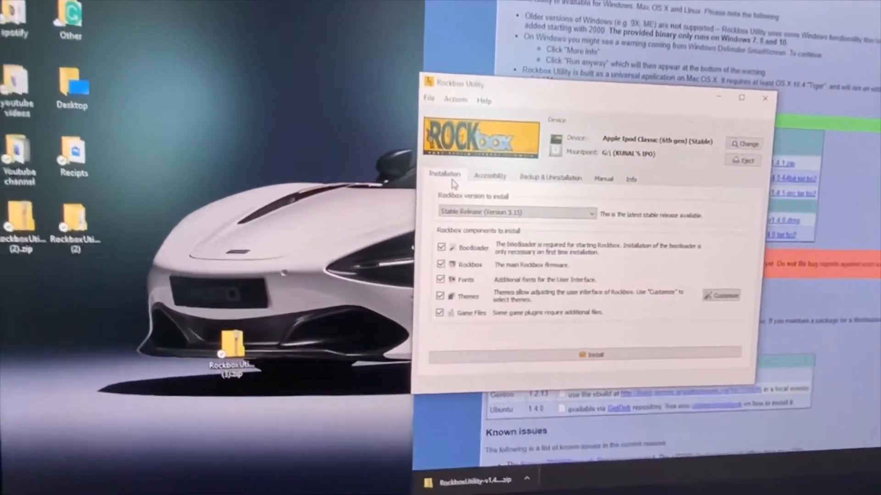
click(590, 354)
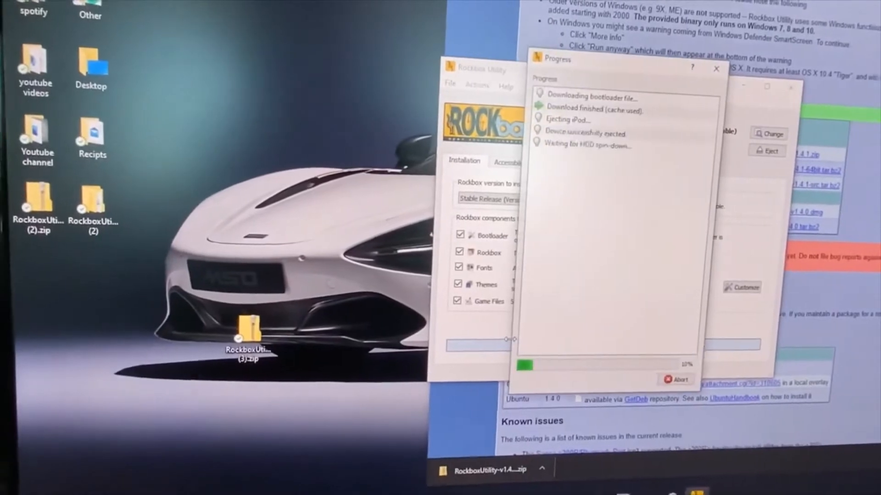